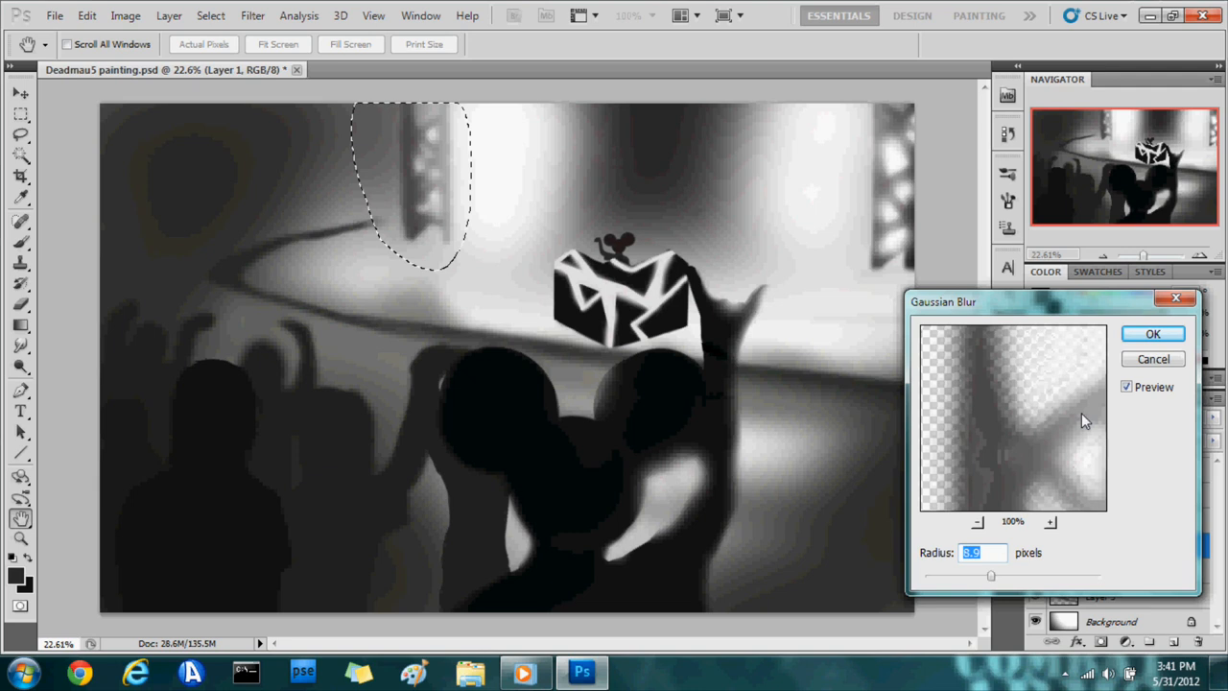
Step: Apply the Gaussian Blur to soften the upper-left stage light
left_click(1151, 334)
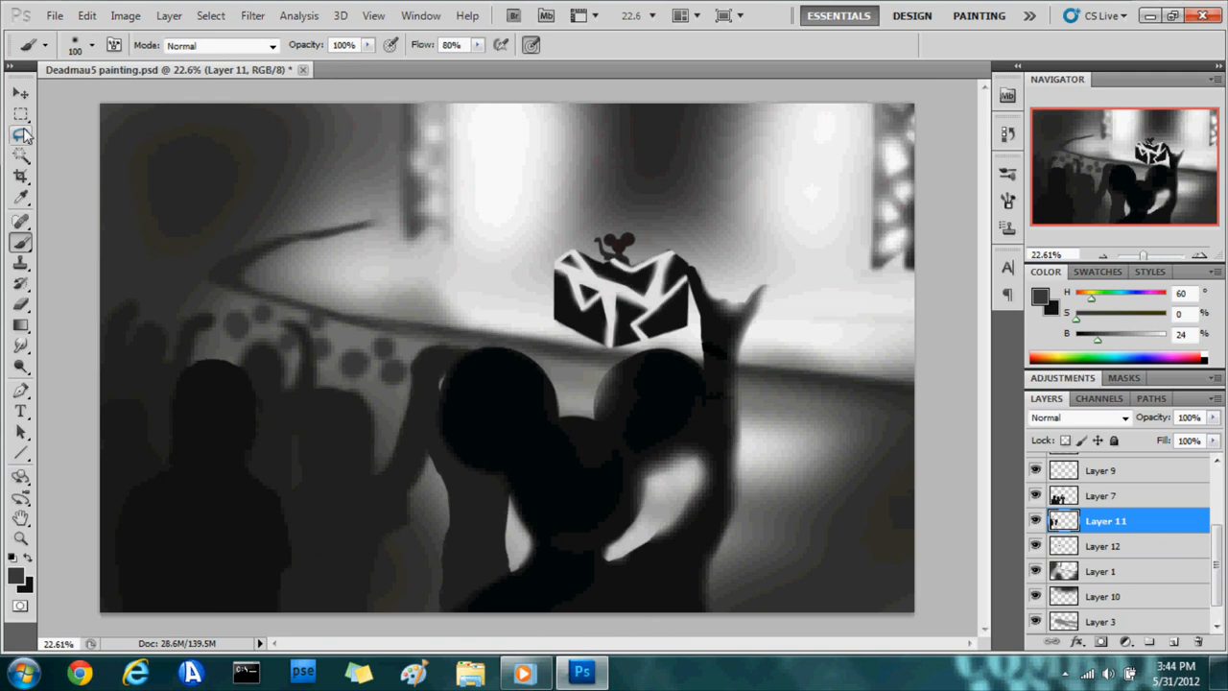
Step: Continue painting the row of distant shapes on Layer 12
left_click(1121, 545)
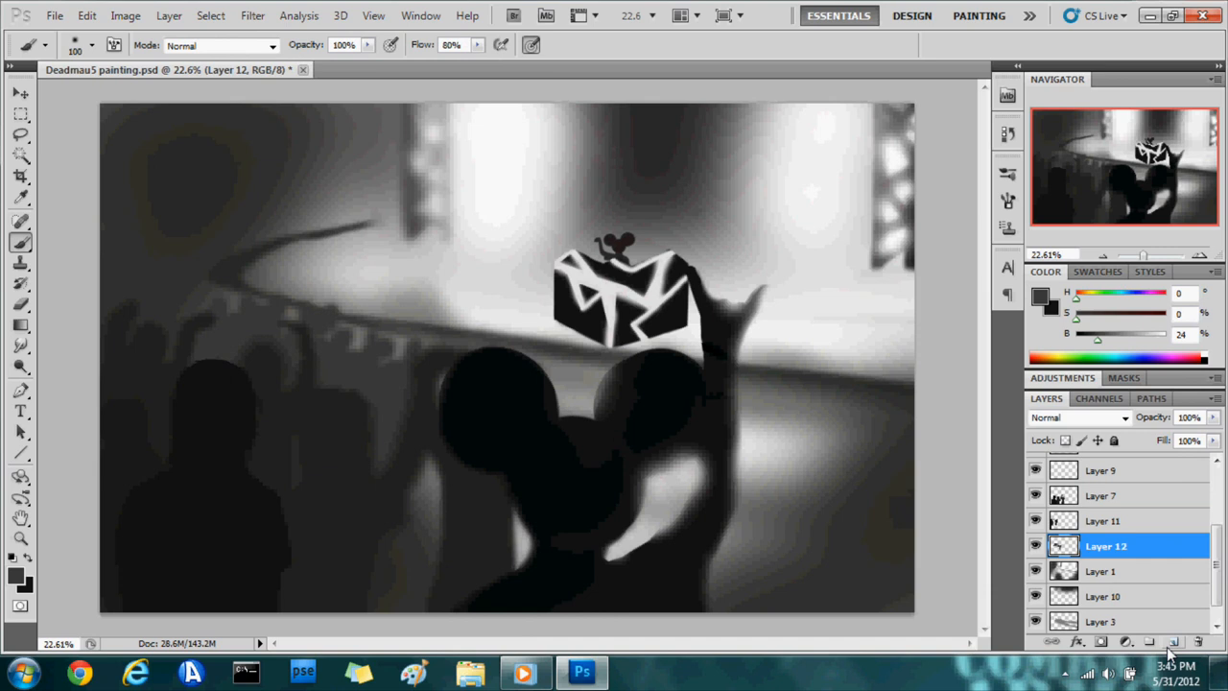